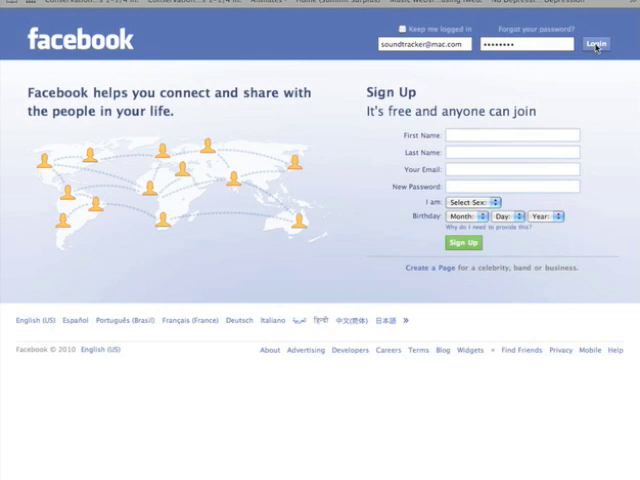
- Log in to the Facebook account so the profile Wall loads
left_click(596, 44)
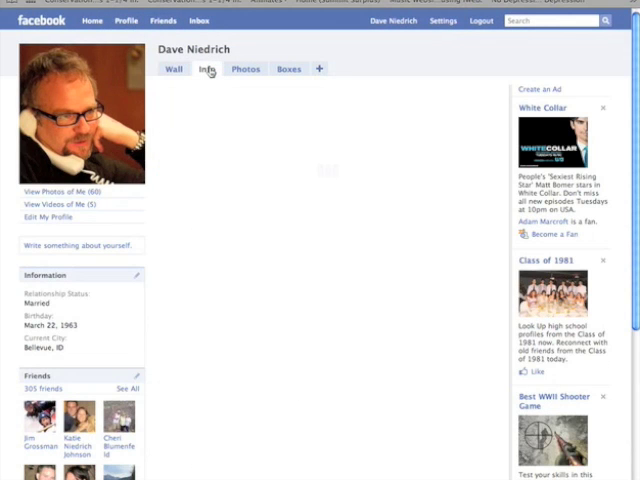
- Show the profile's Info section and scroll to the Pages list with Steve Miller Band
left_click(206, 68)
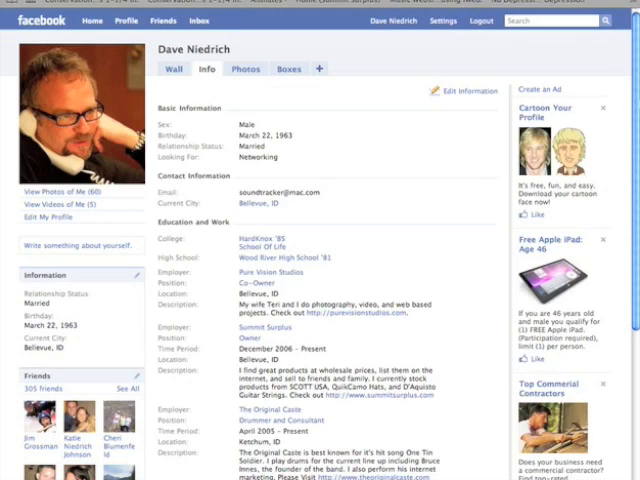
scroll("down", 3)
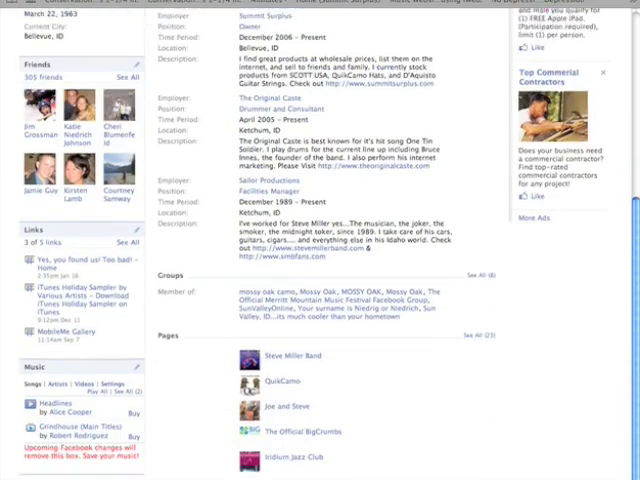
scroll("down", 3)
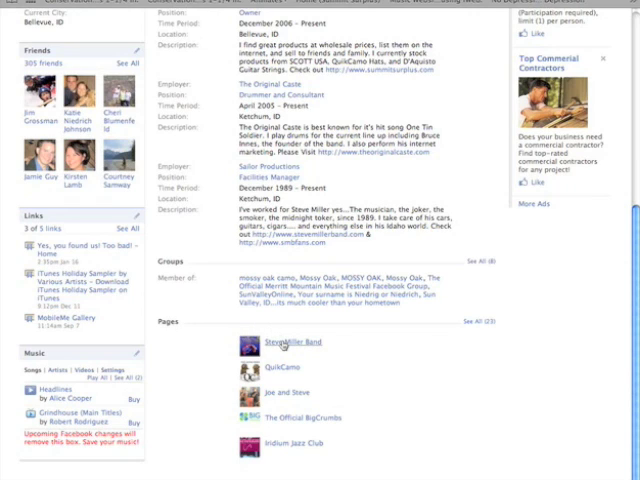
- Go to the Steve Miller Band page's edit settings and reach the Admins box
left_click(288, 344)
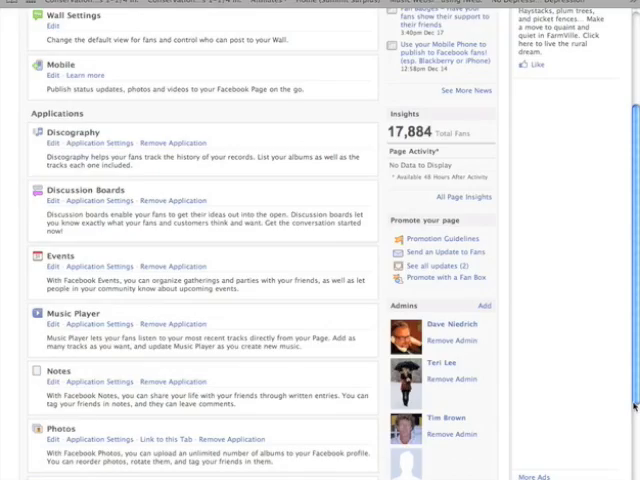
scroll("down", 3)
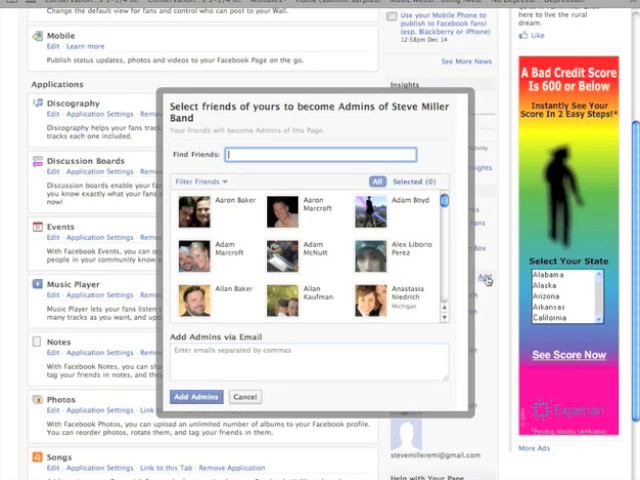
- Find the friend by searching 'tim' and add them as a Steve Miller Band admin
type("tim")
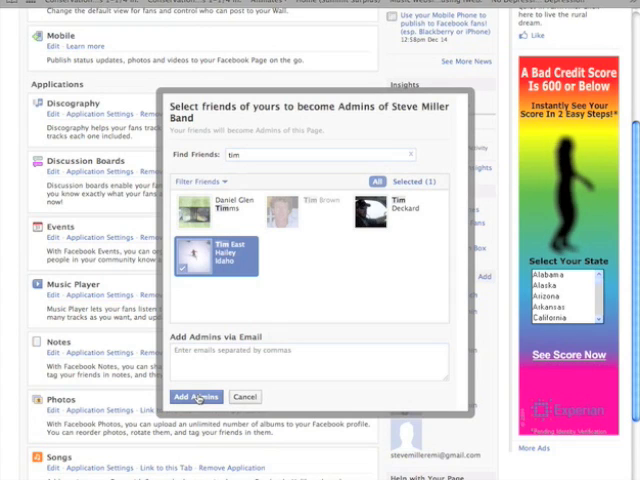
left_click(200, 396)
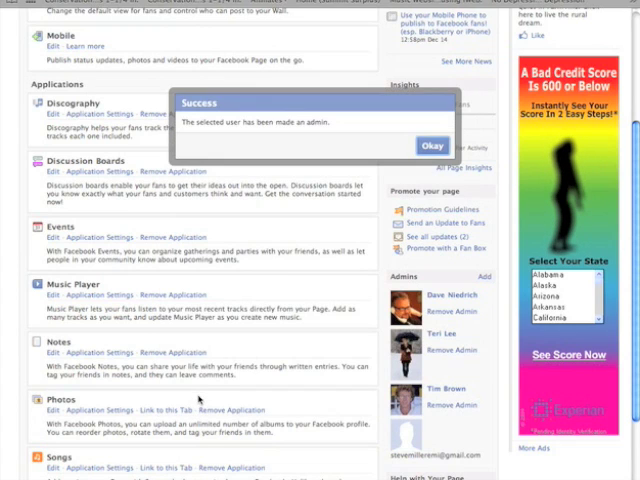
- Dismiss the success message and confirm the friend appears in the Admins list
left_click(432, 144)
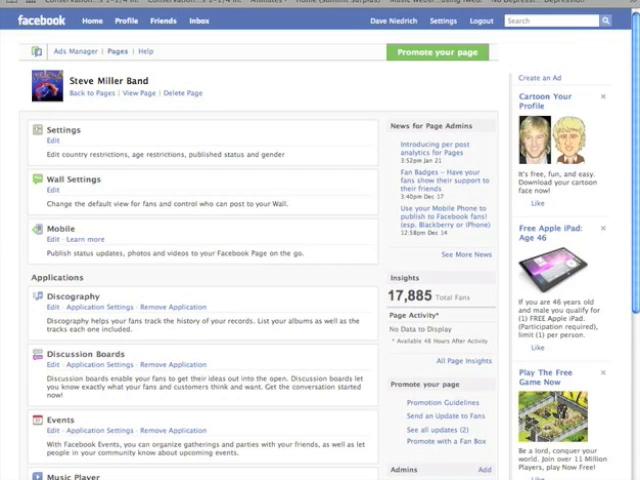
scroll("down", 3)
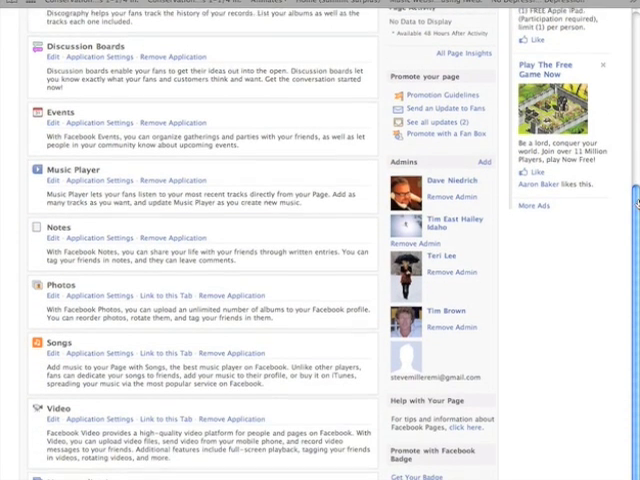